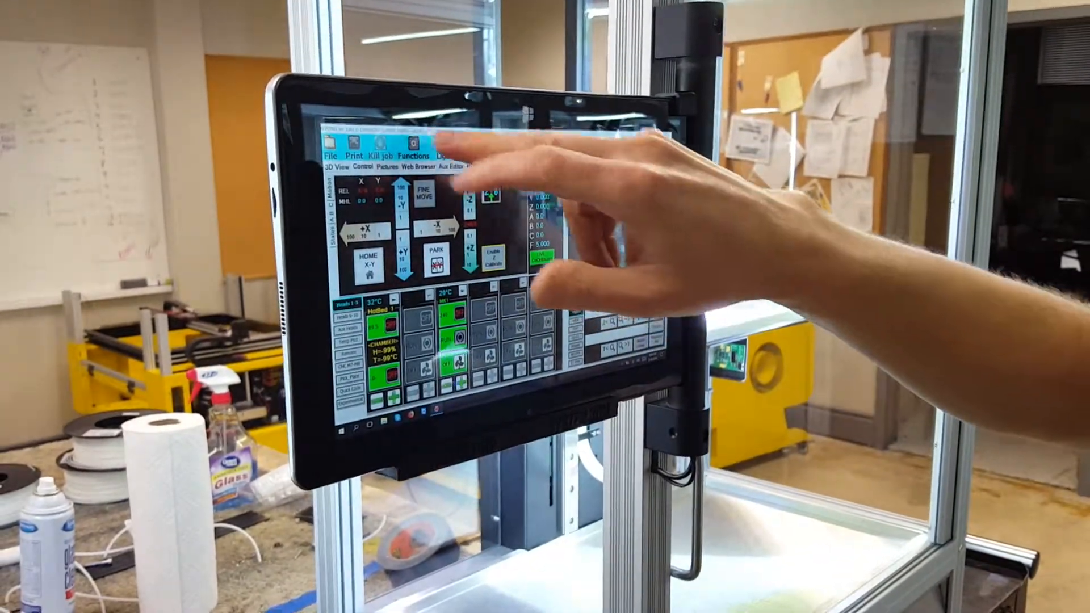
Open Repetrel's Settings dropdown, showing email settings and printer-type switching.
left_click(458, 156)
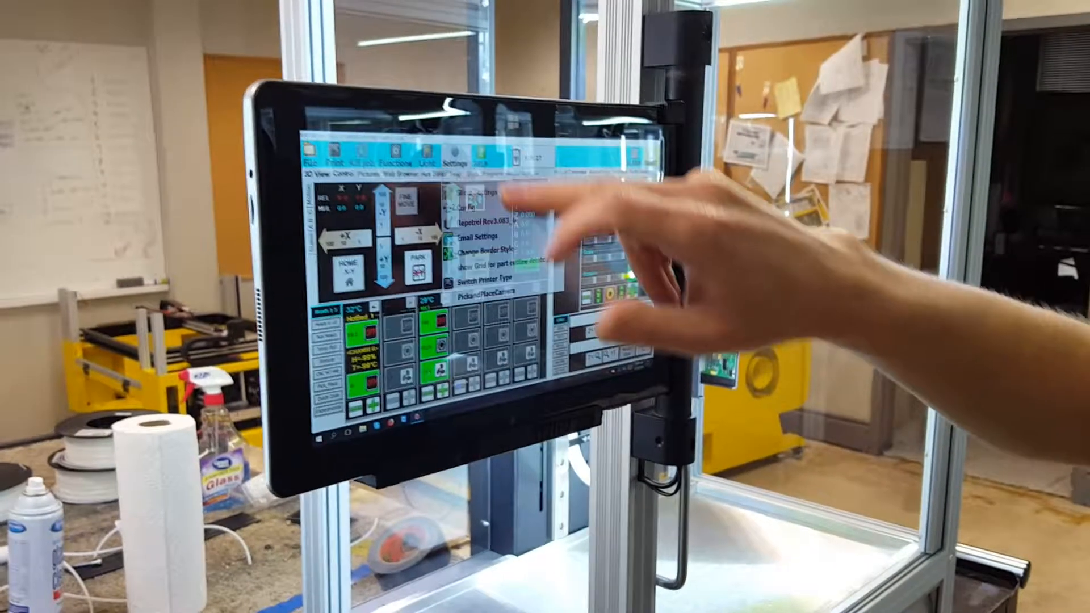